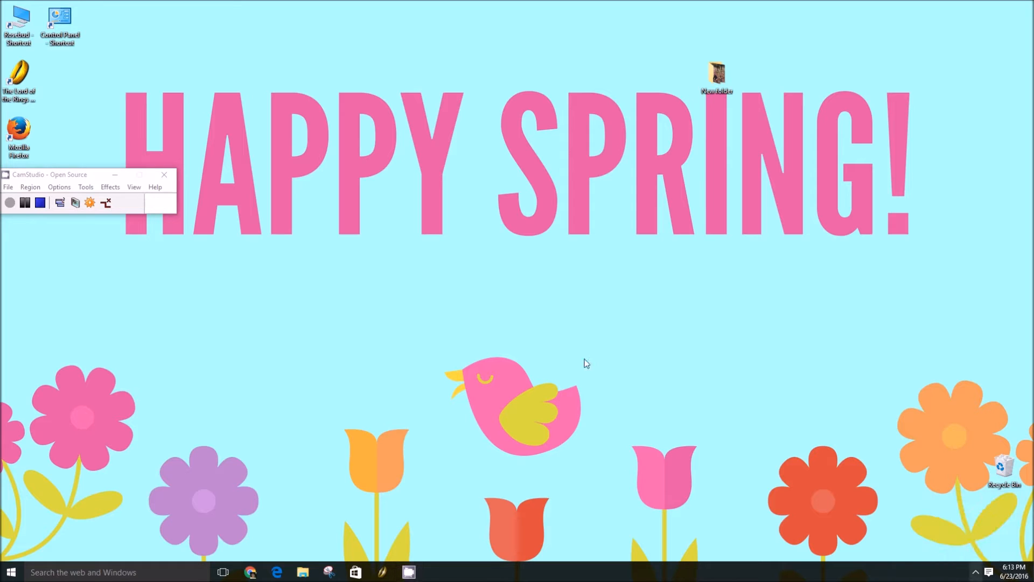
pyautogui.moveTo(497, 297)
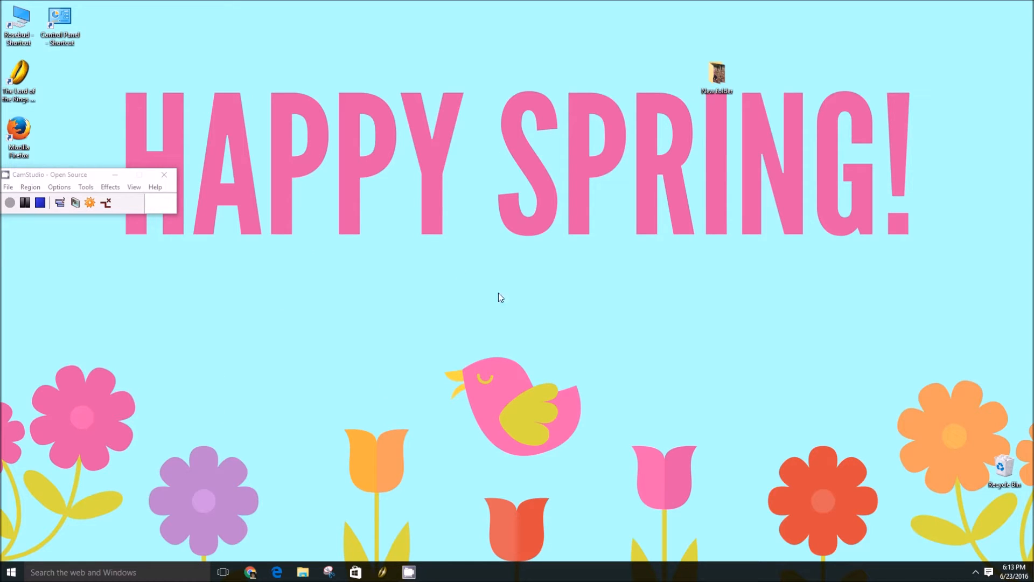
pyautogui.moveTo(478, 246)
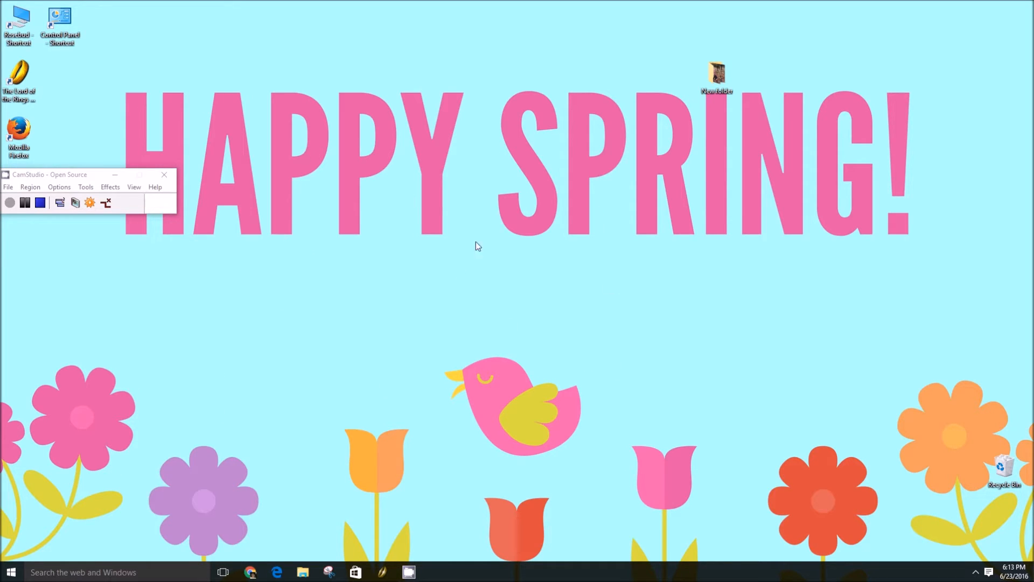
pyautogui.moveTo(552, 297)
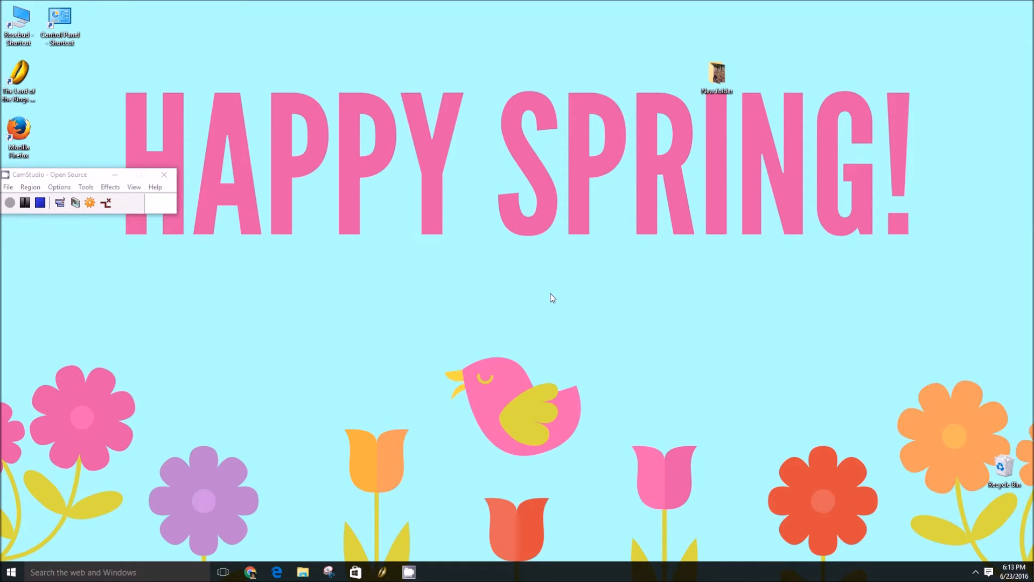
pyautogui.moveTo(516, 271)
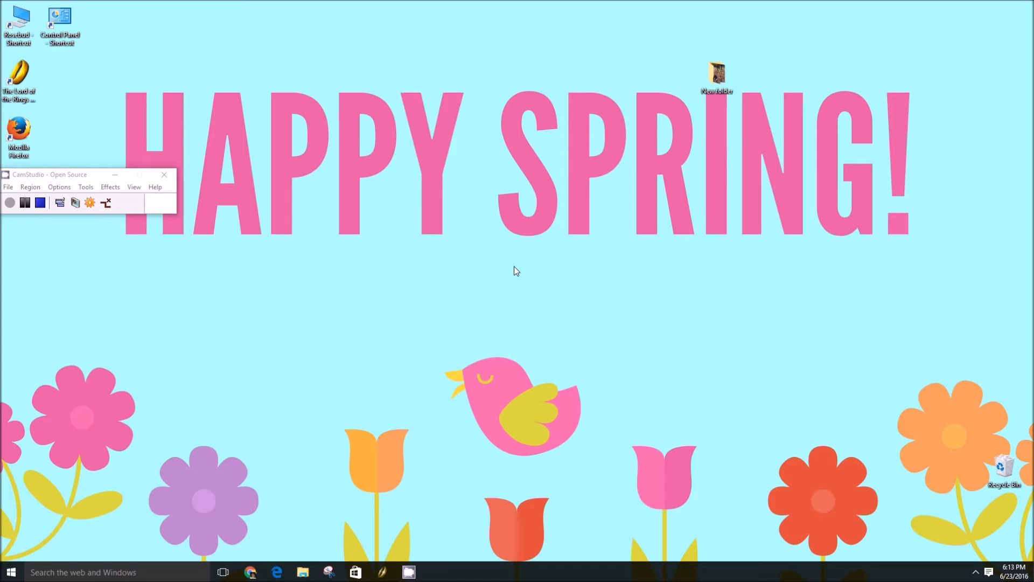
# - Open Settings and go to Update & security
pyautogui.click(9, 572)
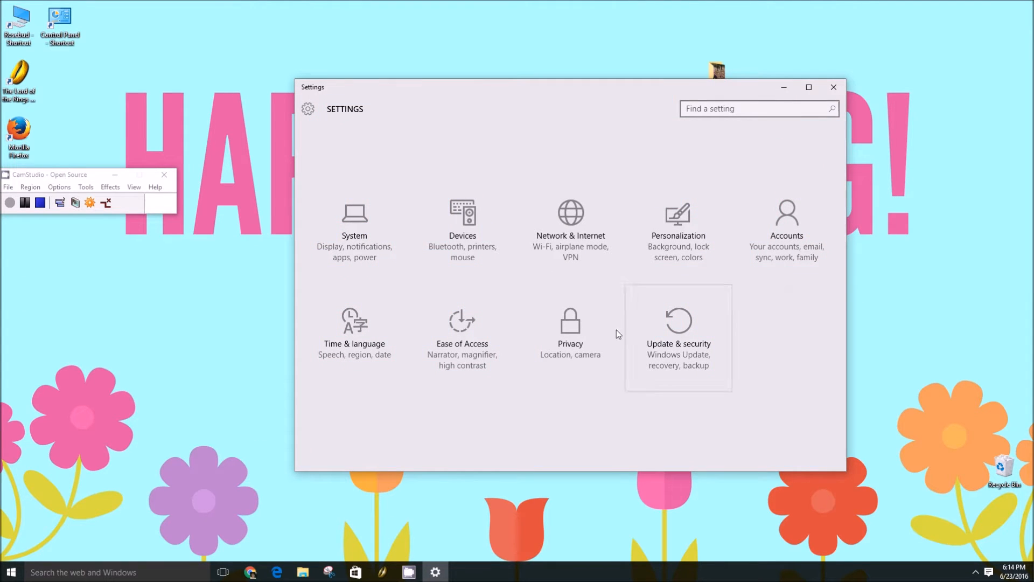
pyautogui.click(678, 332)
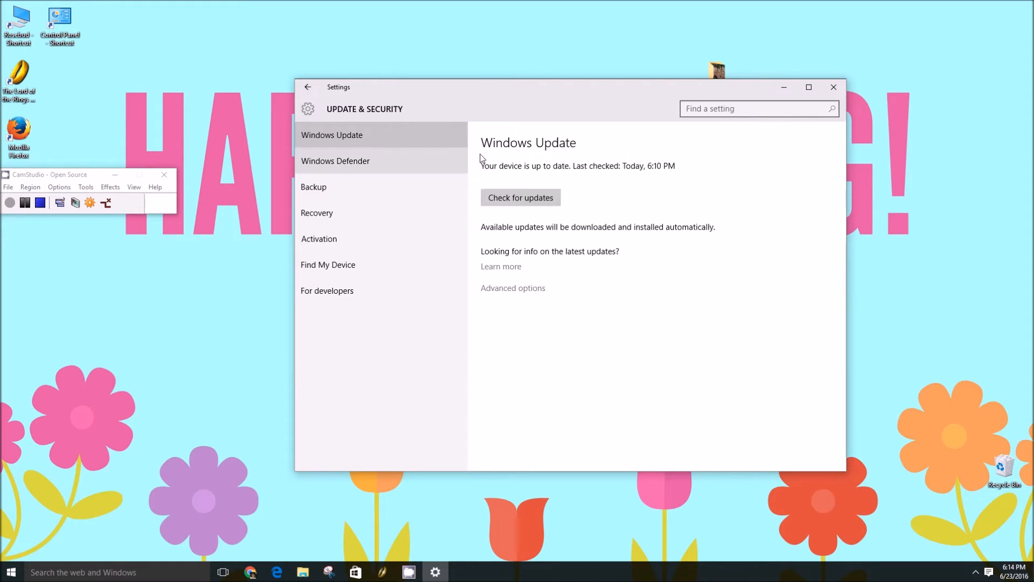
pyautogui.moveTo(520, 197)
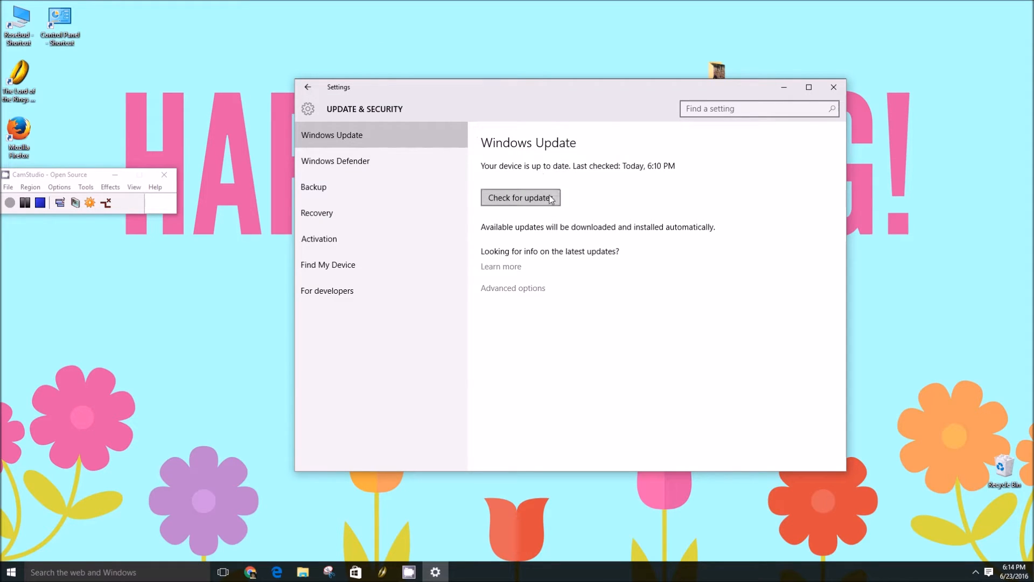
# - Run a fresh check for Windows updates
pyautogui.click(520, 197)
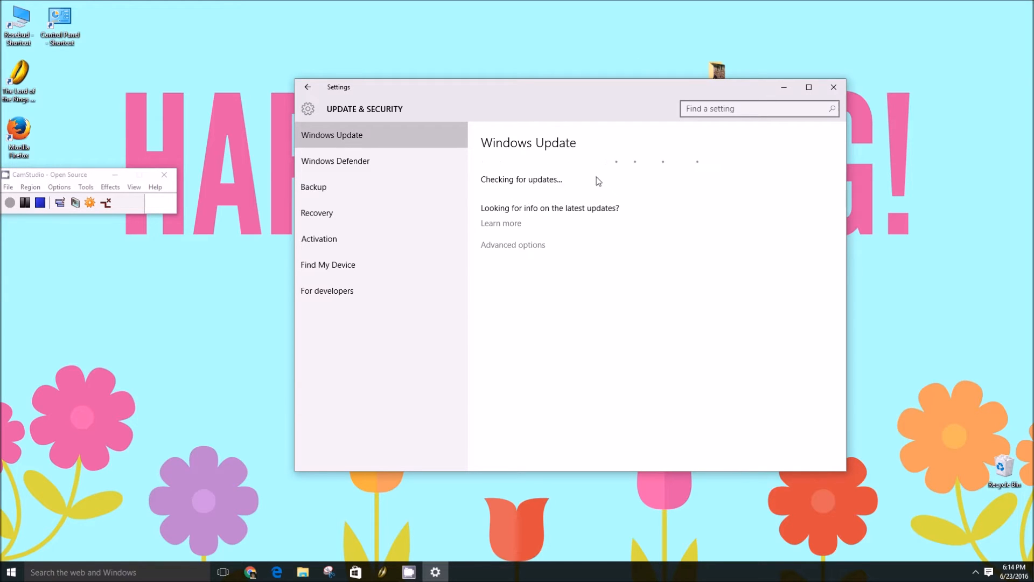
pyautogui.moveTo(579, 218)
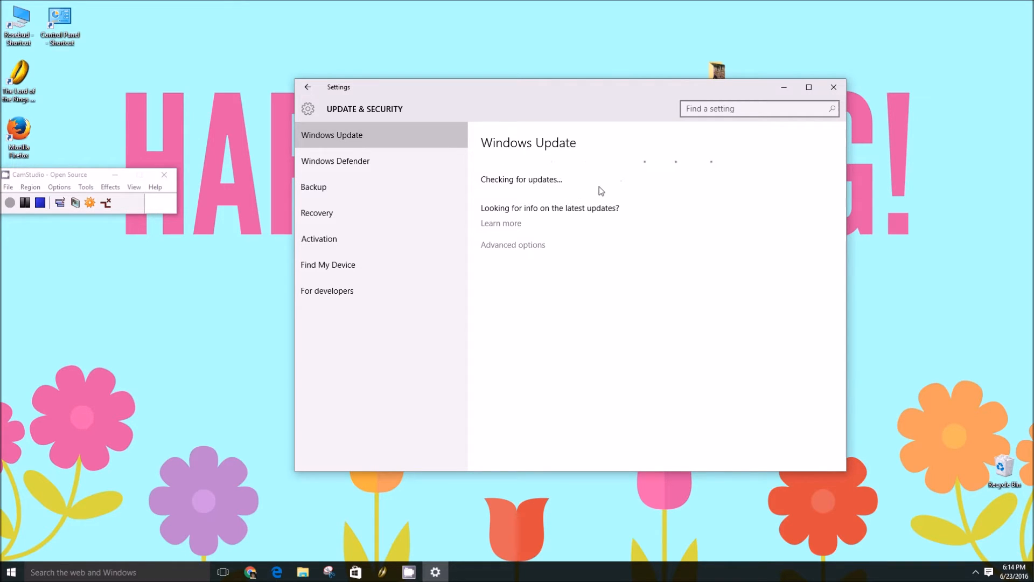
pyautogui.moveTo(569, 178)
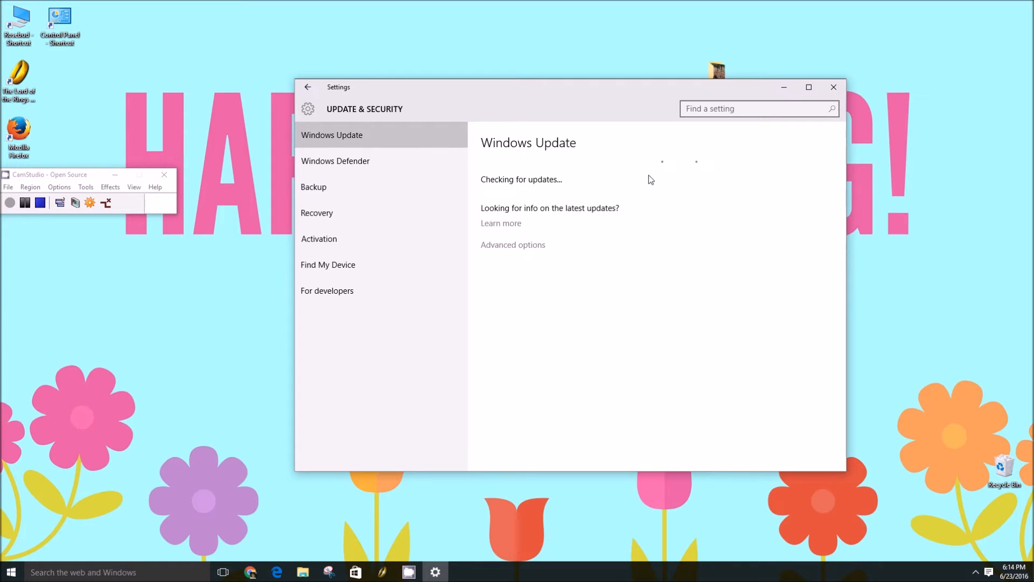
pyautogui.moveTo(662, 171)
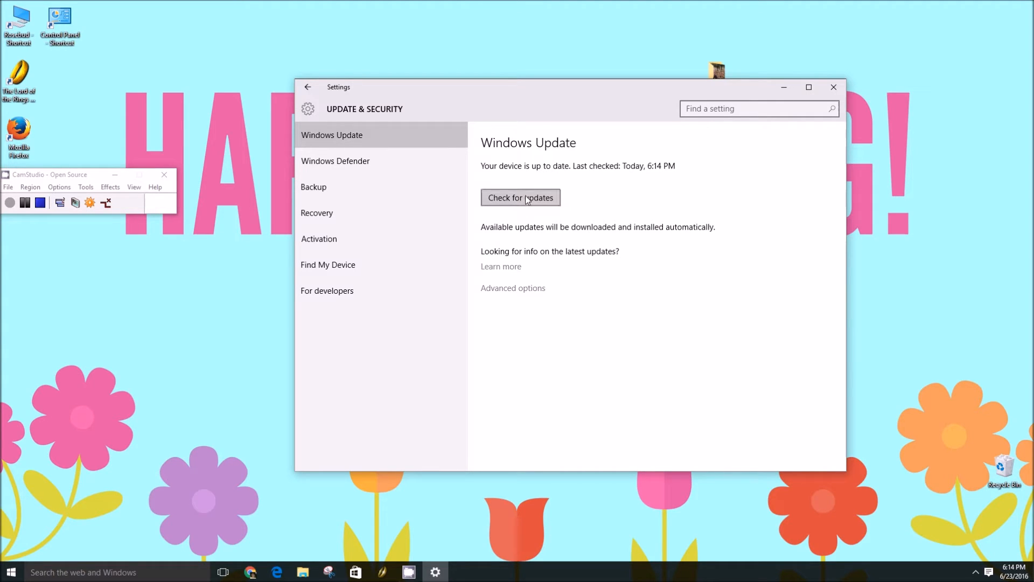
pyautogui.moveTo(702, 211)
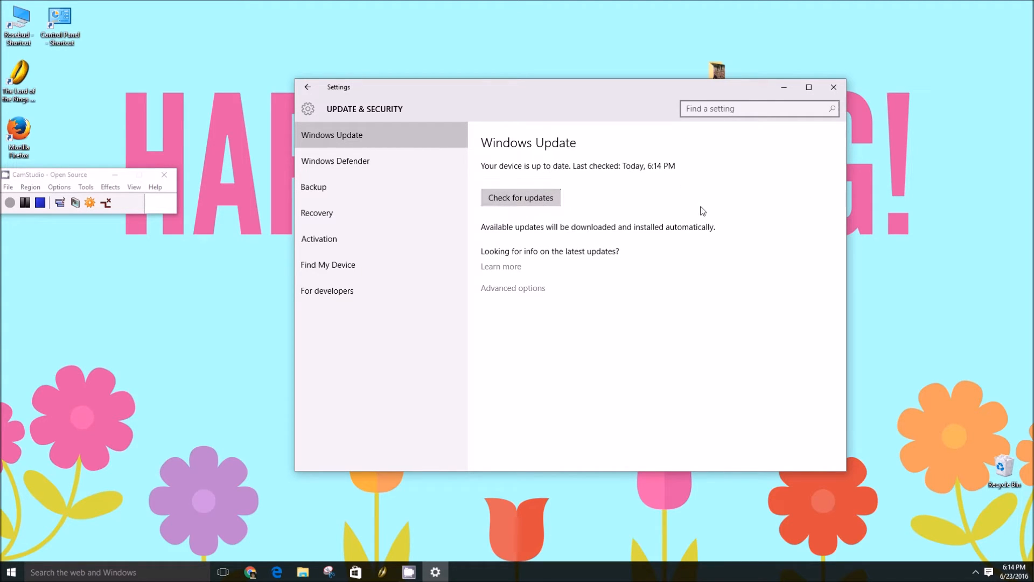
pyautogui.moveTo(630, 238)
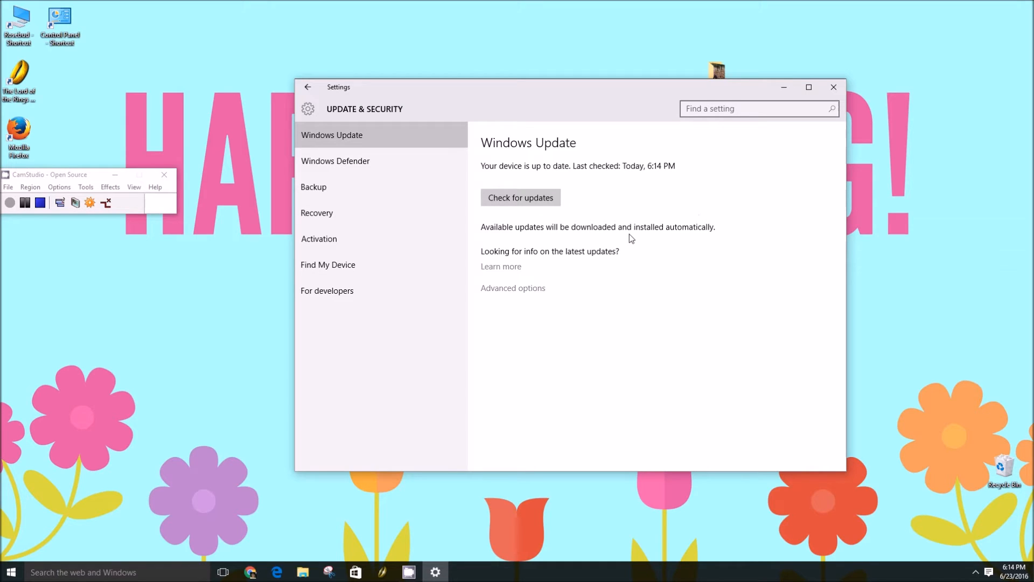
pyautogui.moveTo(521, 303)
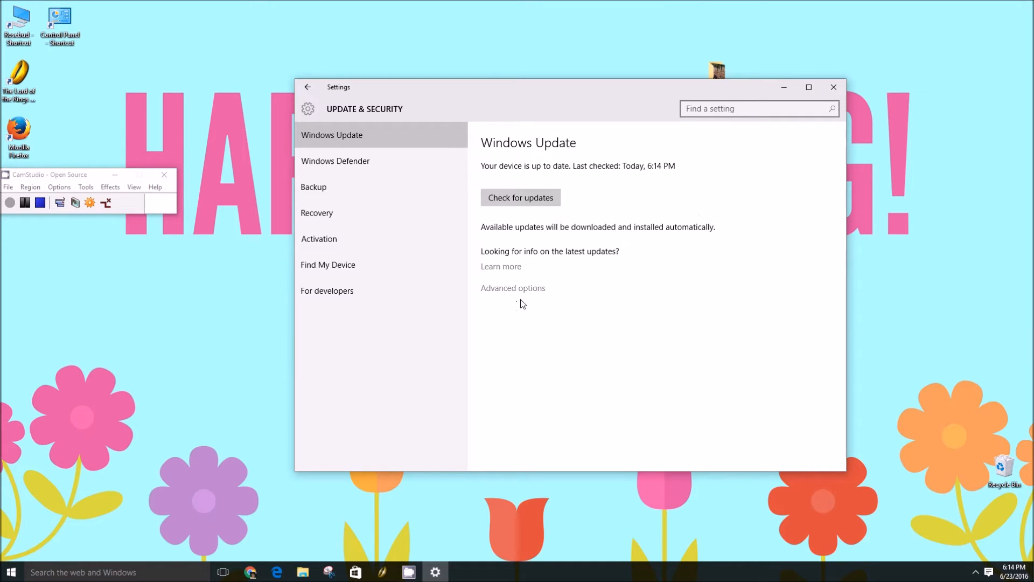
# - In Advanced options, set the install method to Notify to schedule restart
pyautogui.click(512, 287)
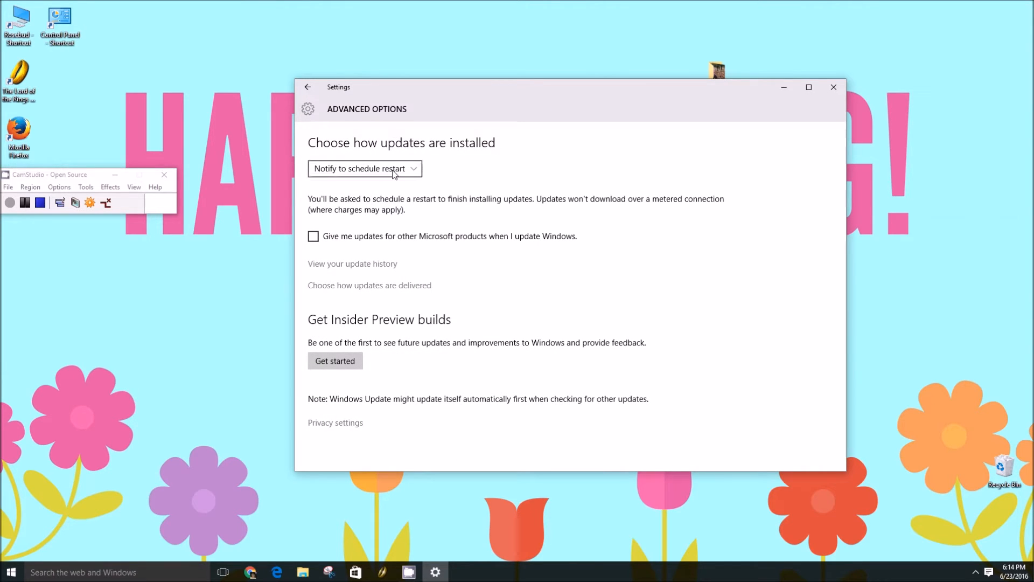
pyautogui.click(365, 168)
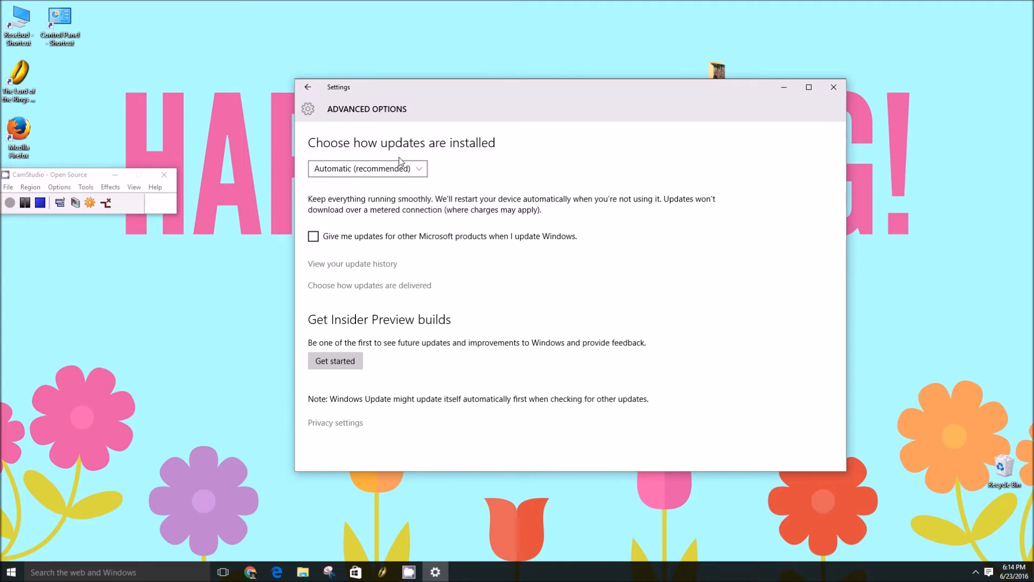
pyautogui.moveTo(397, 191)
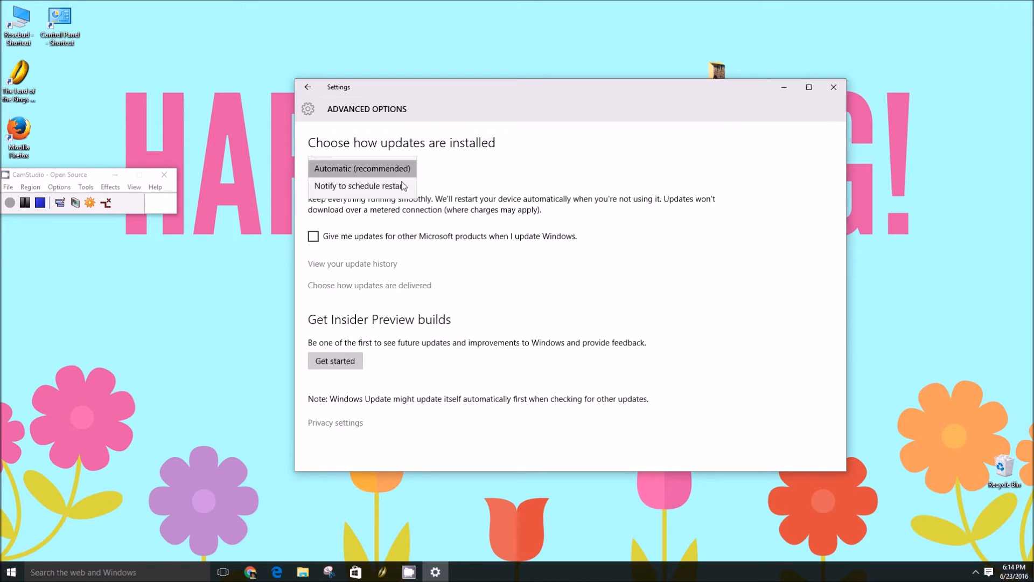
pyautogui.click(362, 185)
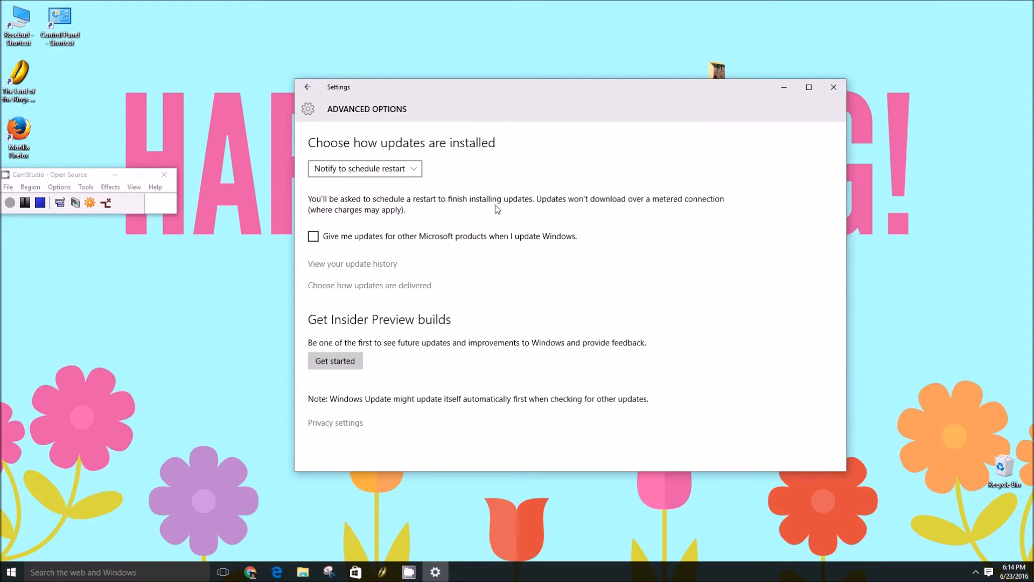
pyautogui.moveTo(520, 219)
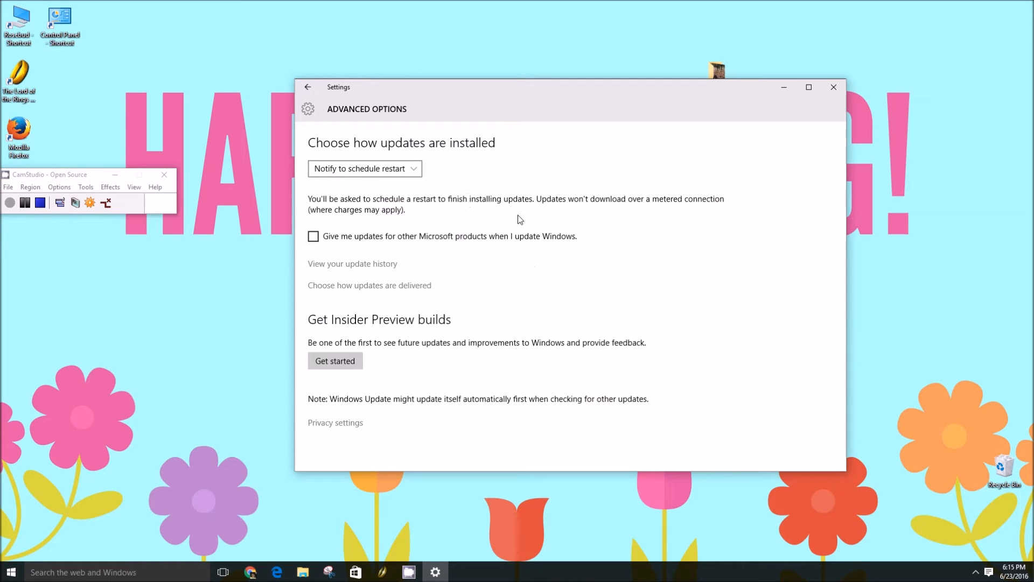
pyautogui.moveTo(526, 198)
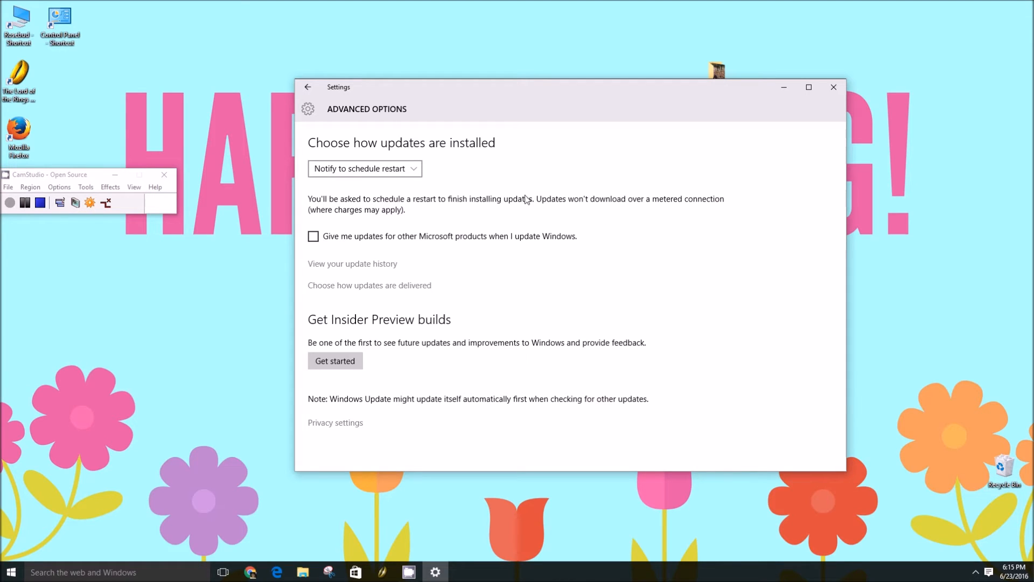
pyautogui.moveTo(589, 206)
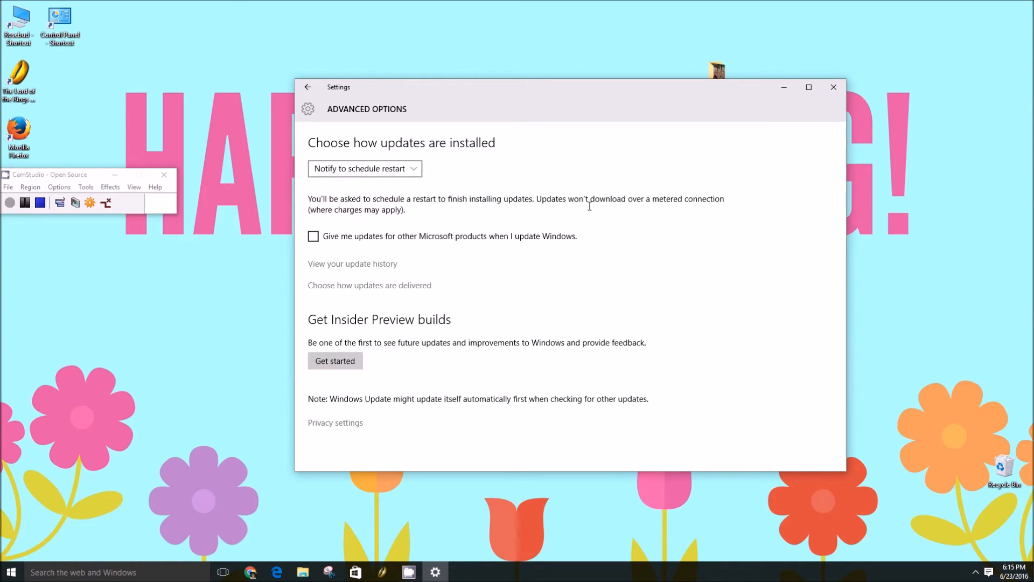
pyautogui.moveTo(312, 4)
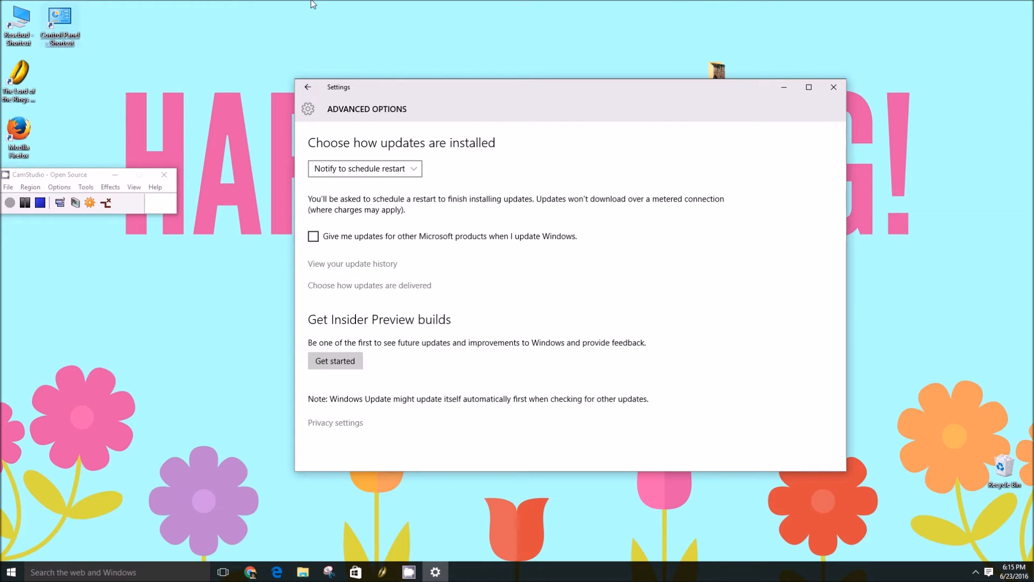
pyautogui.moveTo(485, 197)
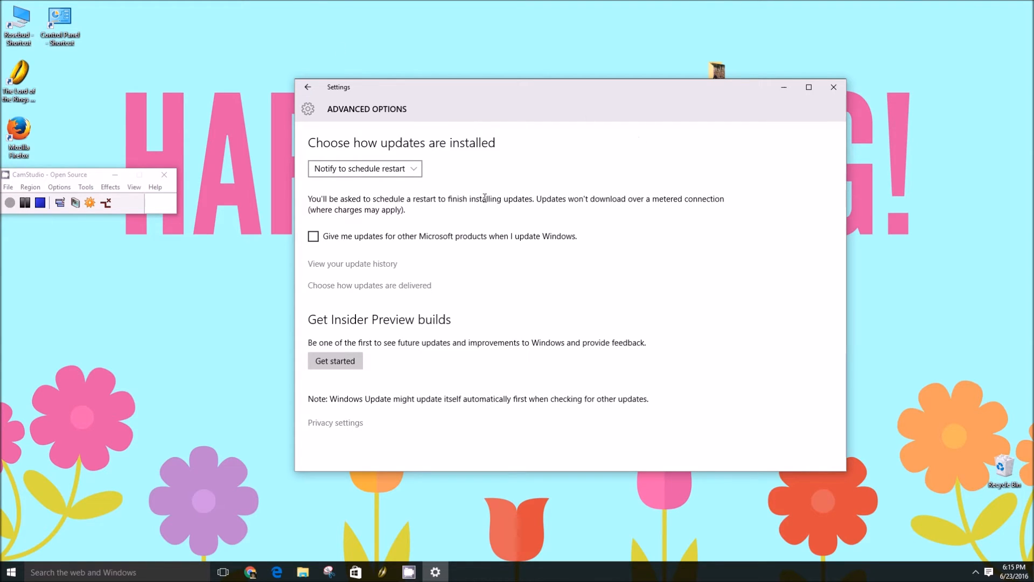
pyautogui.moveTo(502, 244)
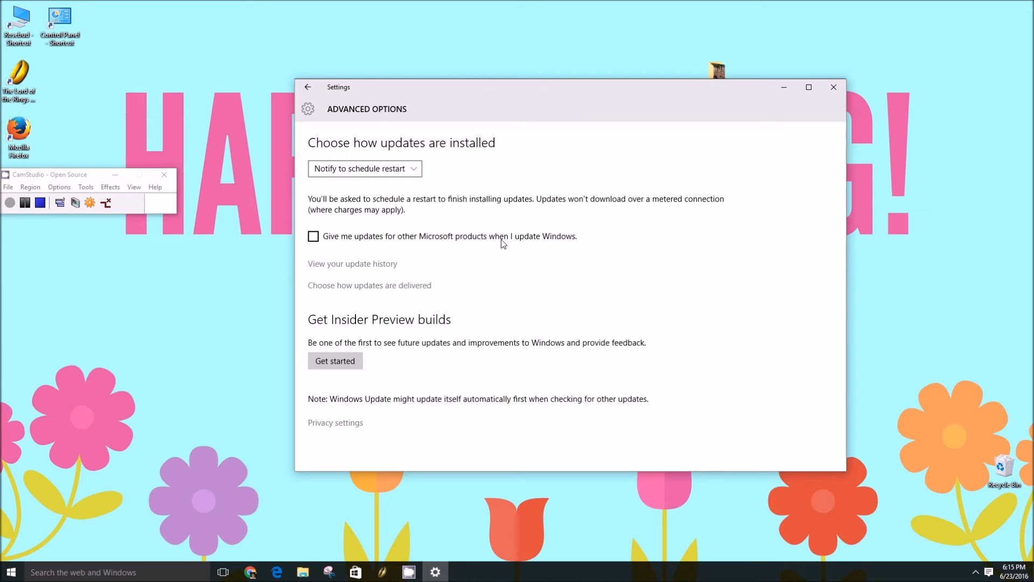
pyautogui.moveTo(521, 201)
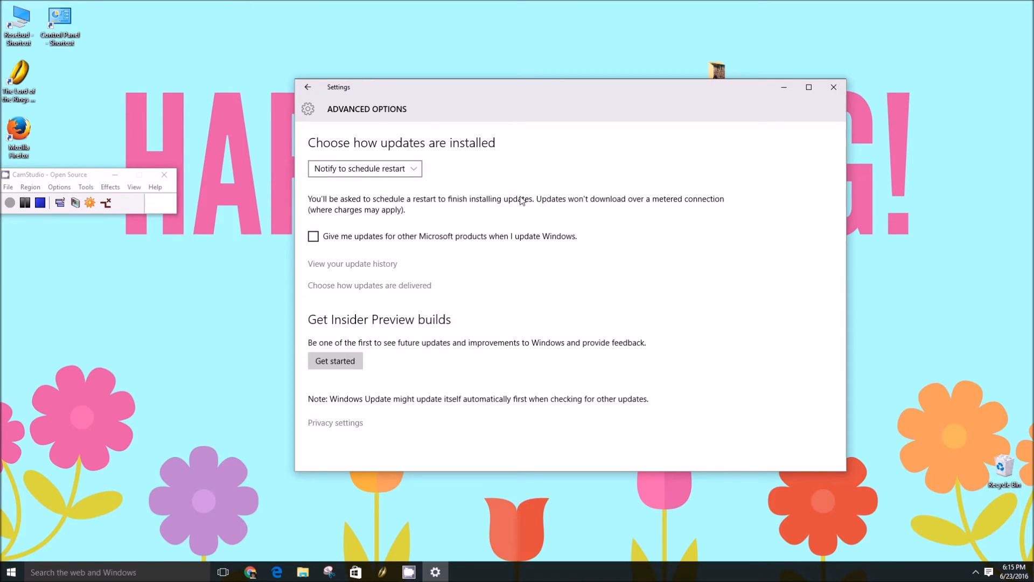
pyautogui.moveTo(698, 249)
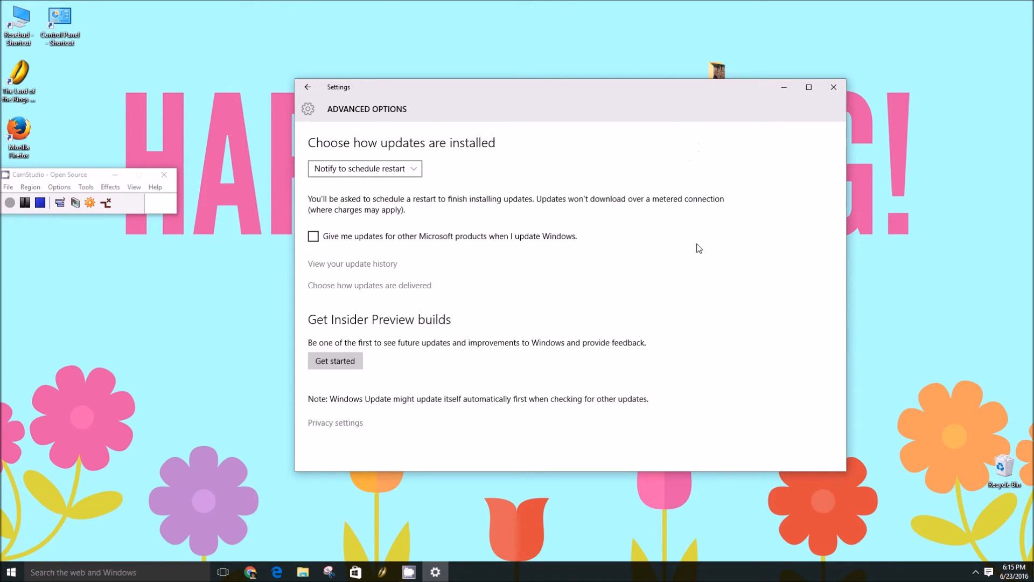
# - Reselect Notify to schedule restart in the install method dropdown
pyautogui.click(364, 168)
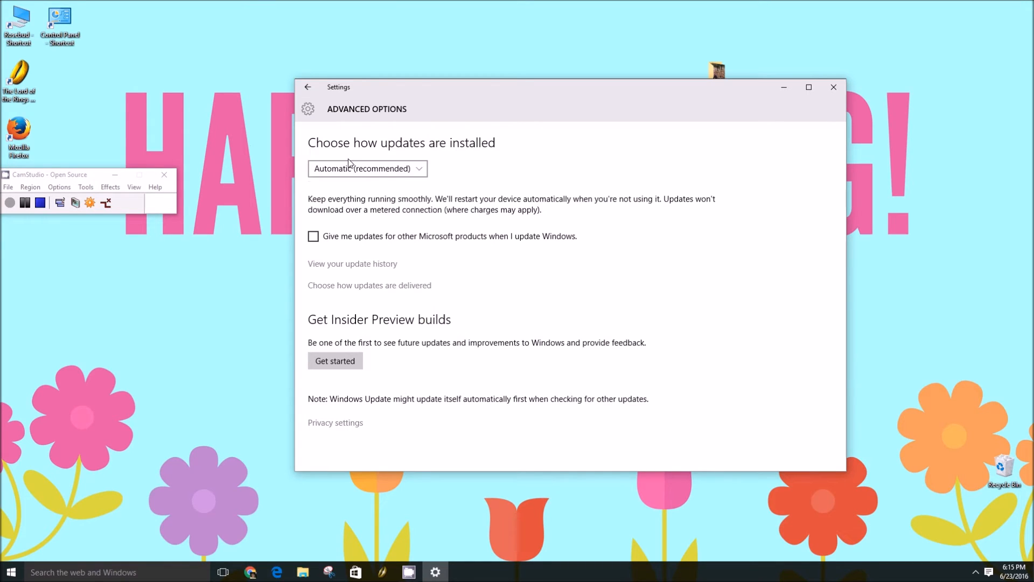
pyautogui.moveTo(338, 198)
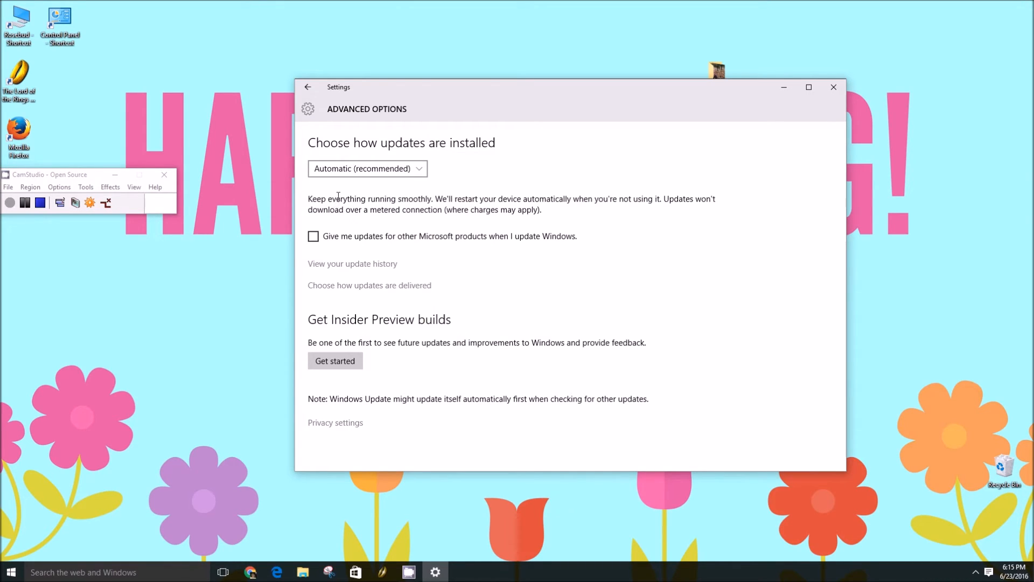
pyautogui.click(367, 168)
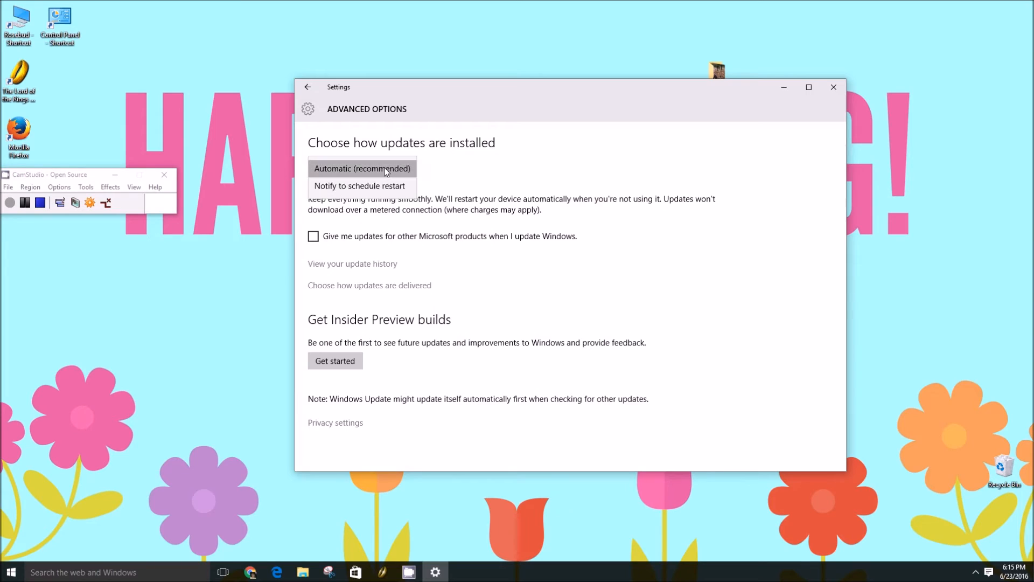
pyautogui.click(360, 186)
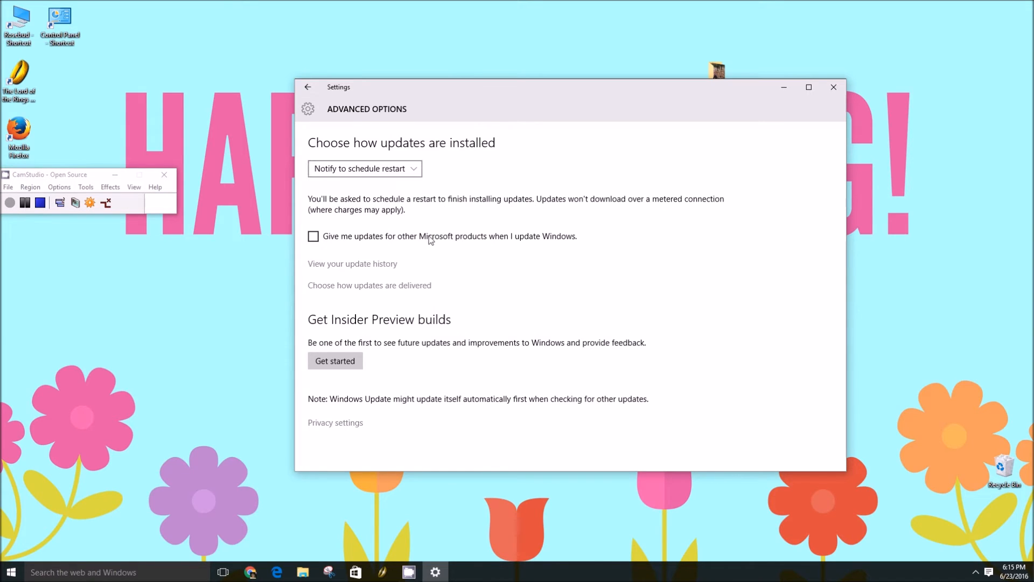
pyautogui.moveTo(411, 264)
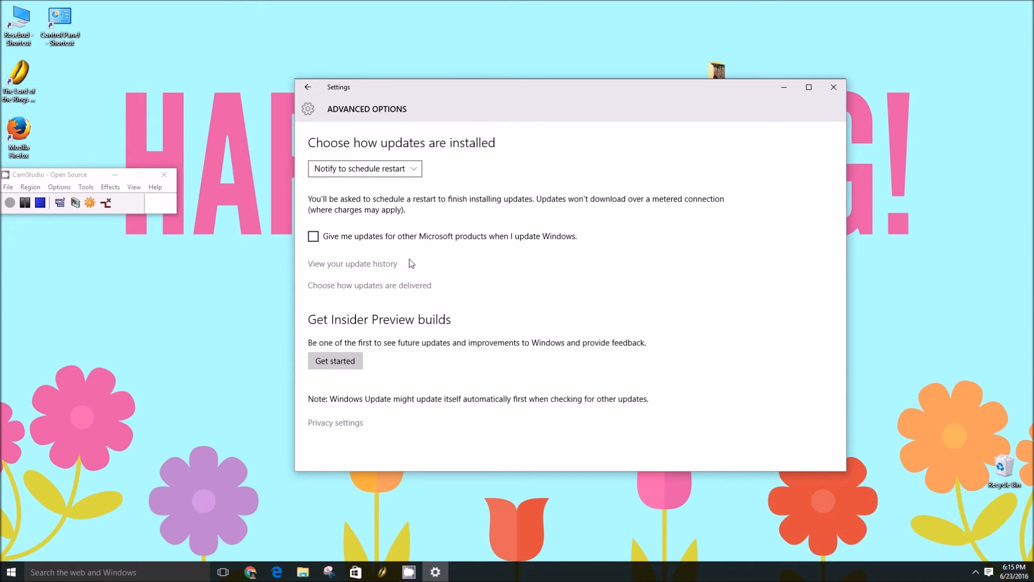
pyautogui.moveTo(368, 273)
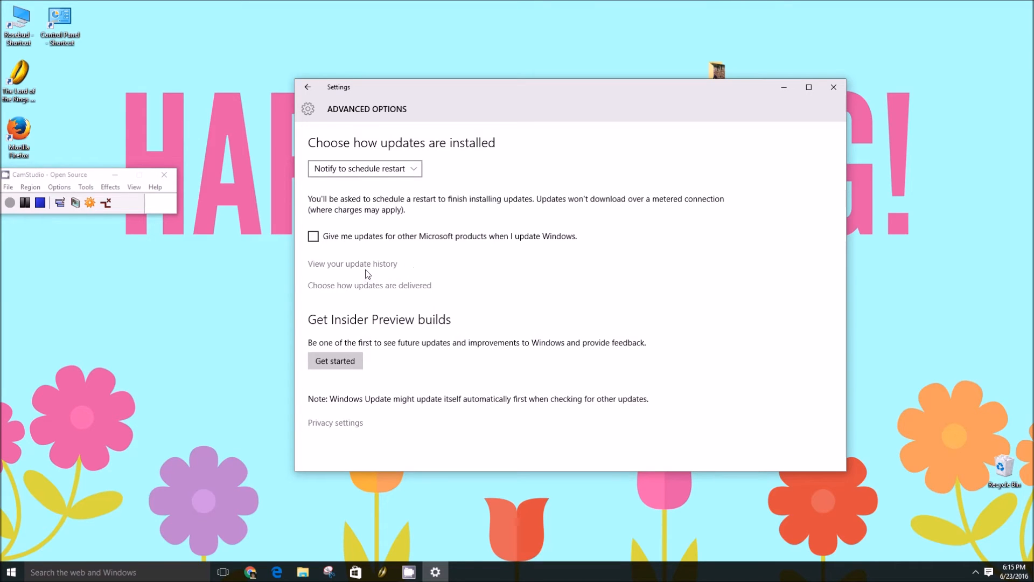
# - View the update history, then open the Installed Updates list via Uninstall updates
pyautogui.click(353, 263)
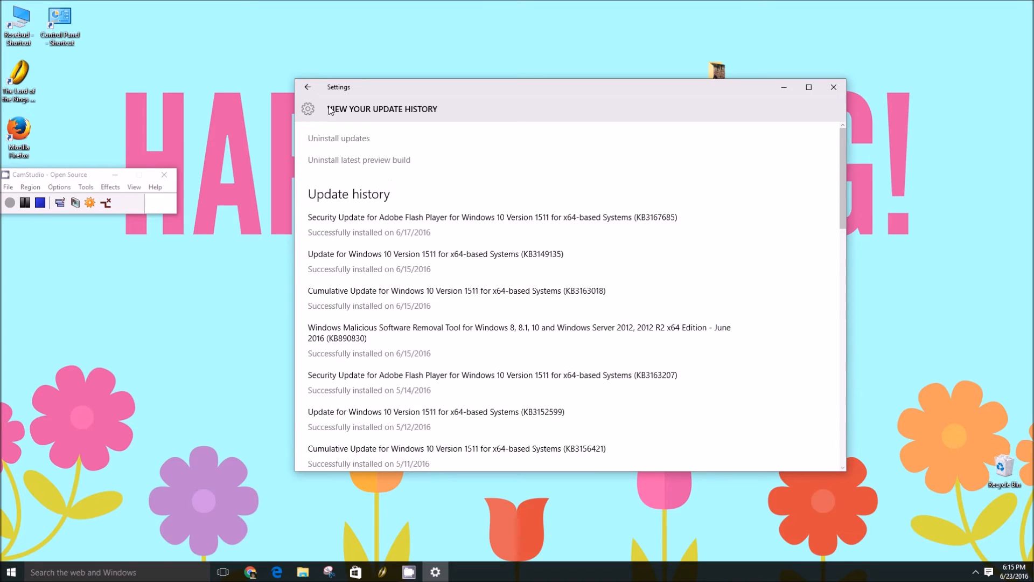
pyautogui.moveTo(355, 164)
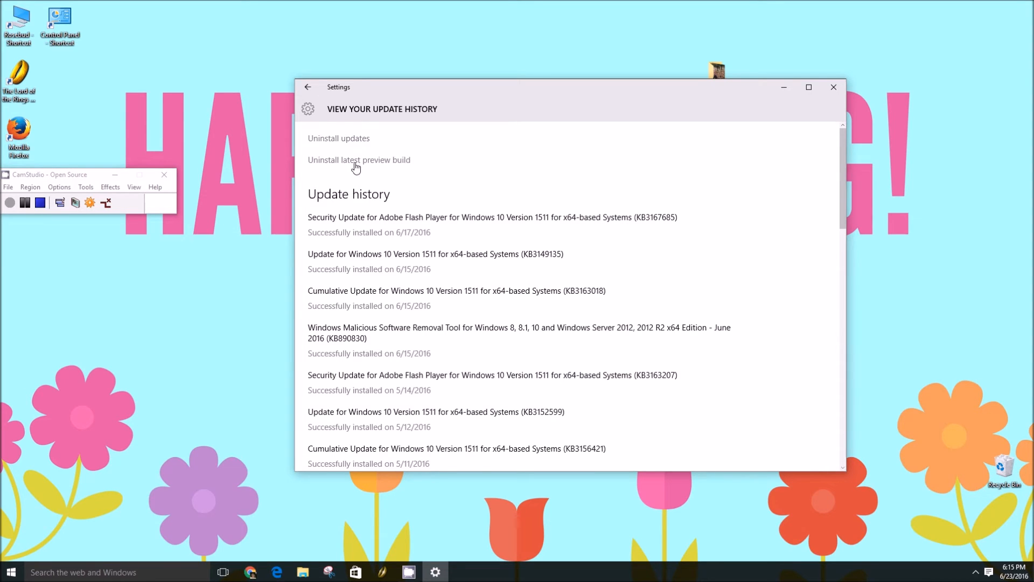
pyautogui.click(338, 138)
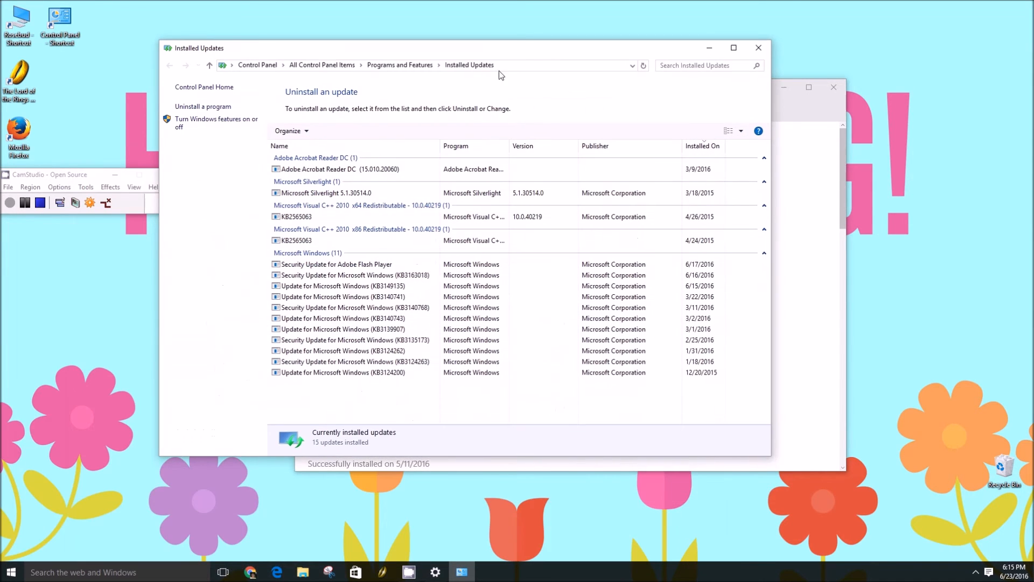
# - Click in the Installed Updates Control Panel window
pyautogui.click(296, 241)
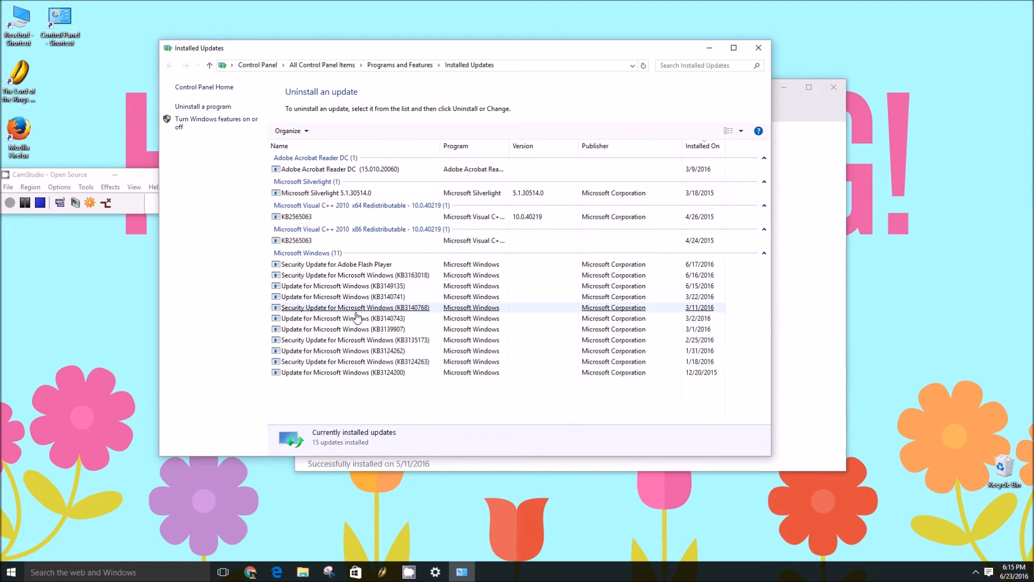
pyautogui.moveTo(341, 271)
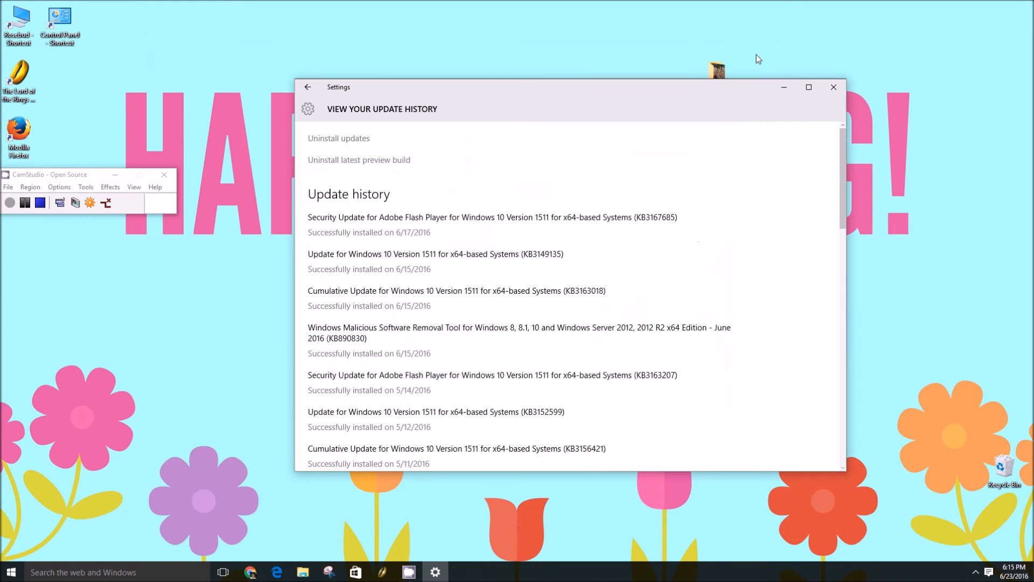
pyautogui.moveTo(367, 195)
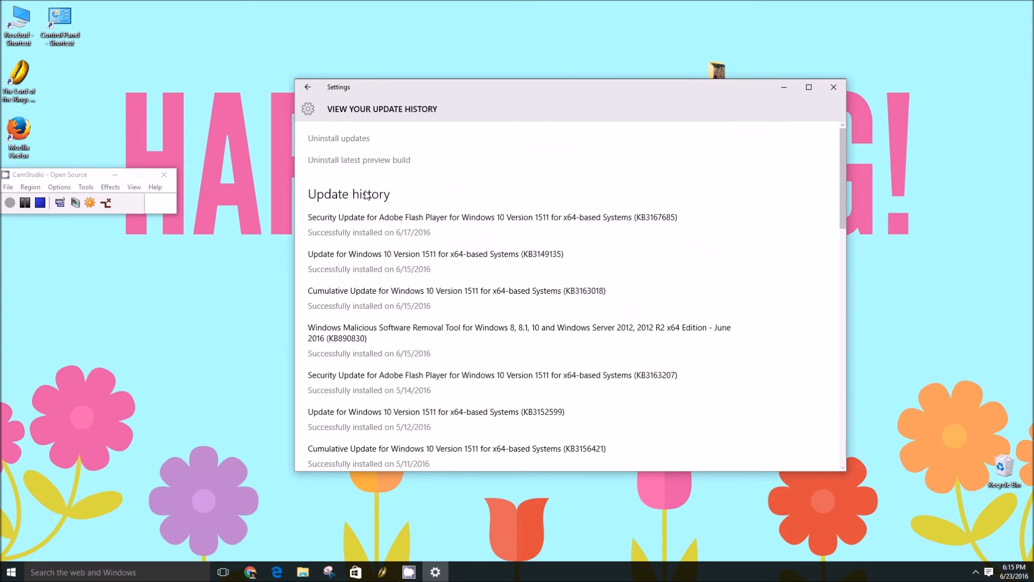
# - Go back from update history and select Windows Update in the left pane
pyautogui.click(306, 86)
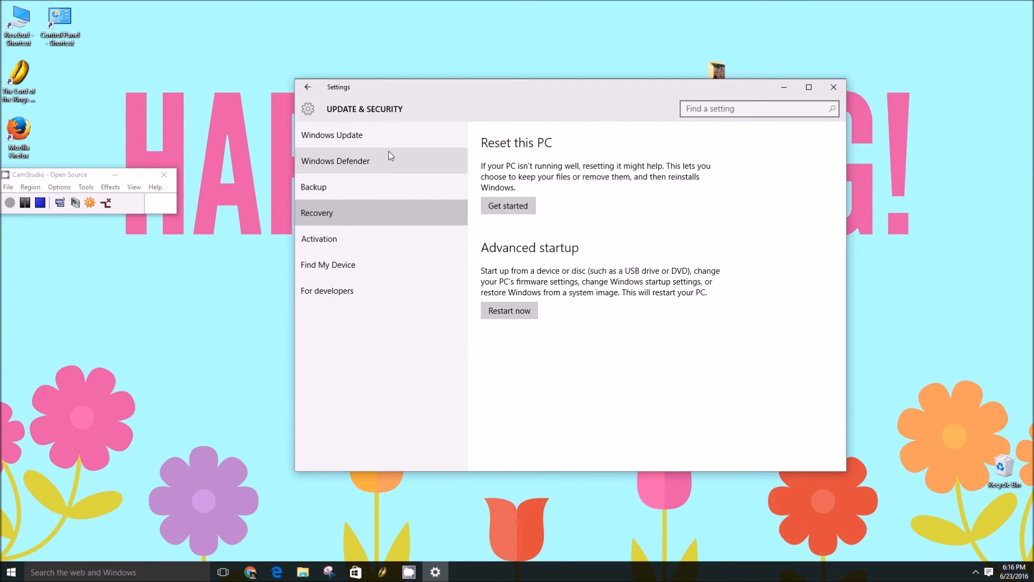
pyautogui.moveTo(522, 233)
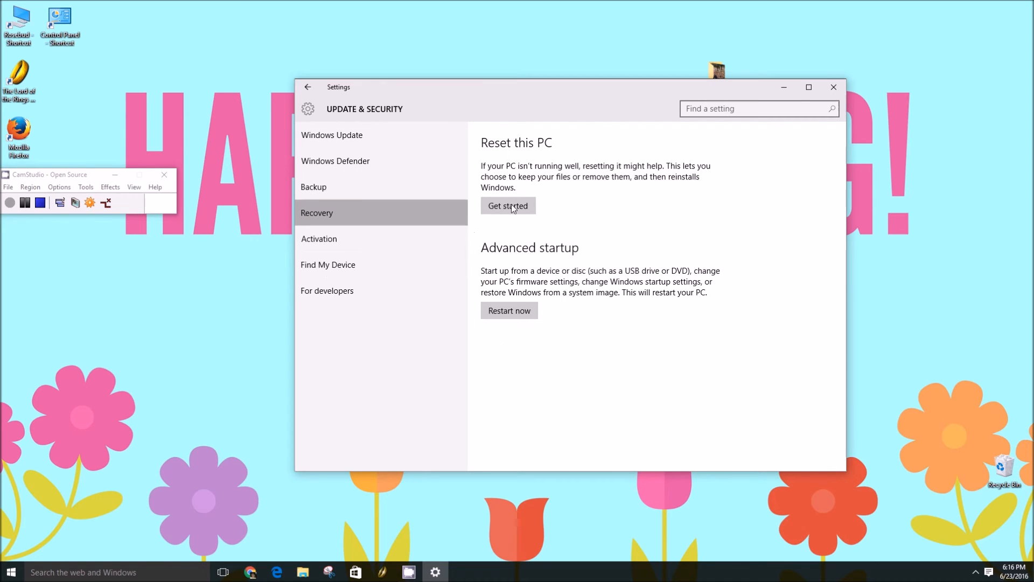
pyautogui.click(332, 135)
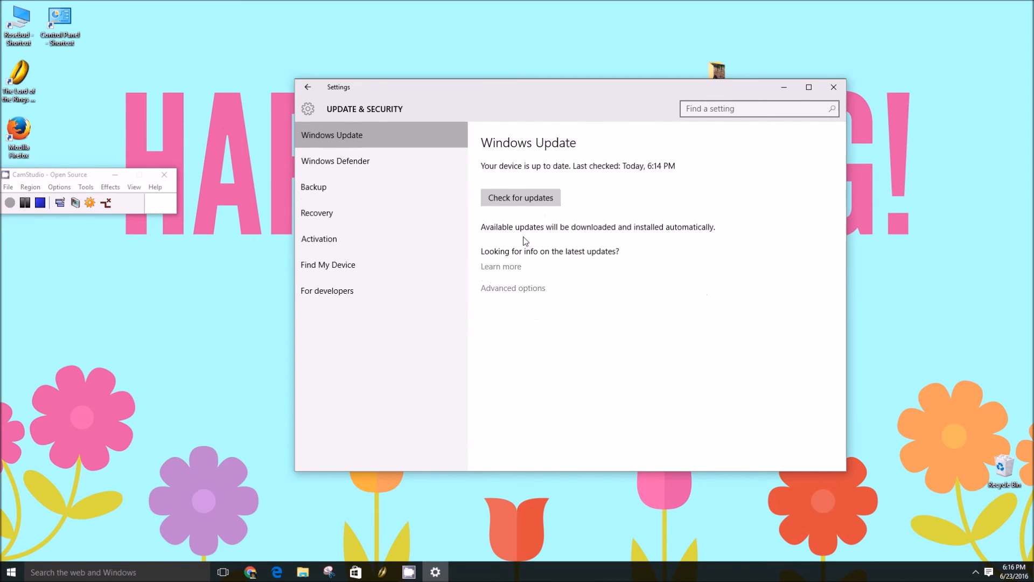
# - In Advanced options, set the install method to Automatic (recommended)
pyautogui.click(512, 288)
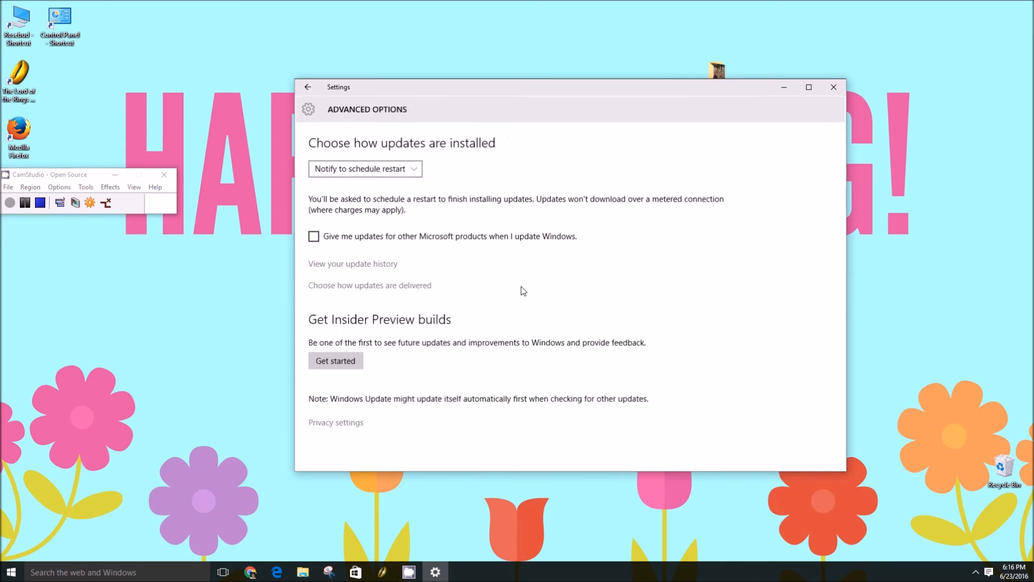
pyautogui.moveTo(534, 278)
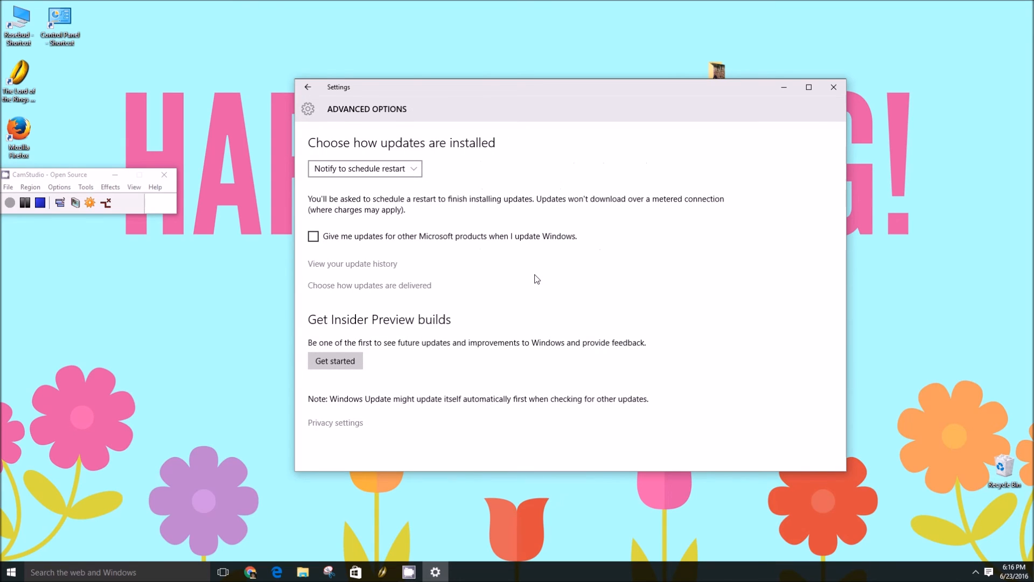
pyautogui.moveTo(491, 280)
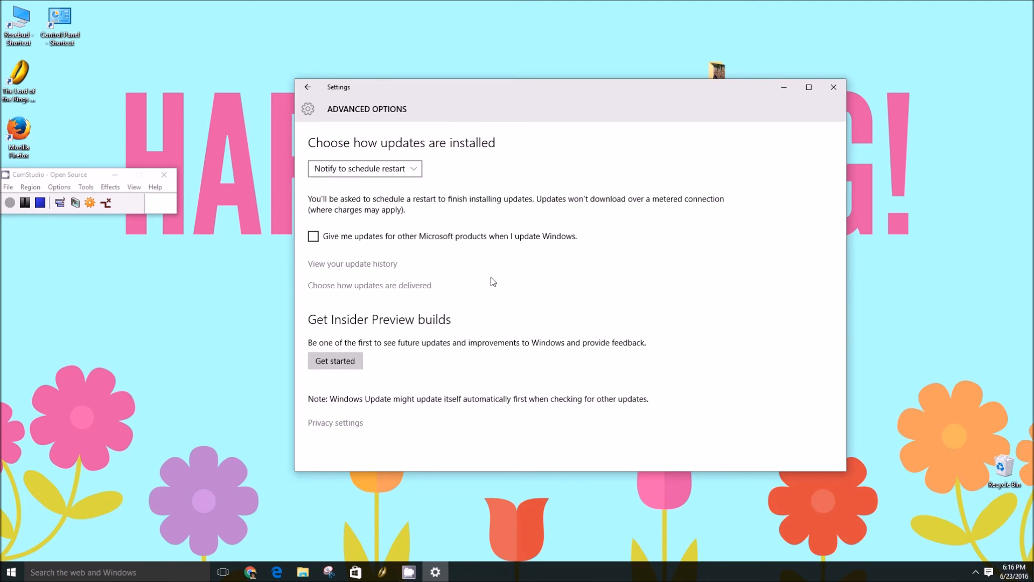
pyautogui.click(364, 168)
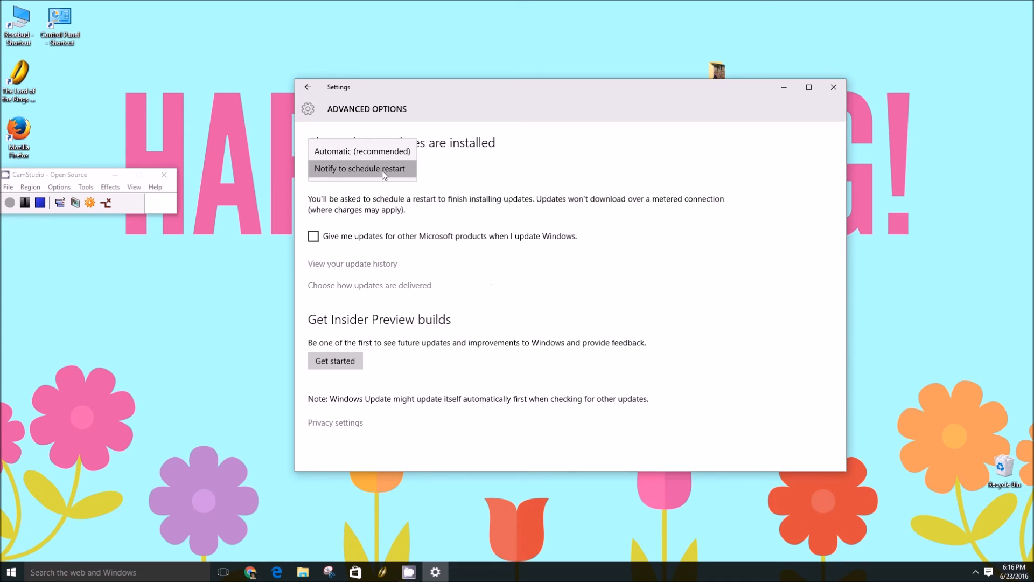
pyautogui.click(362, 151)
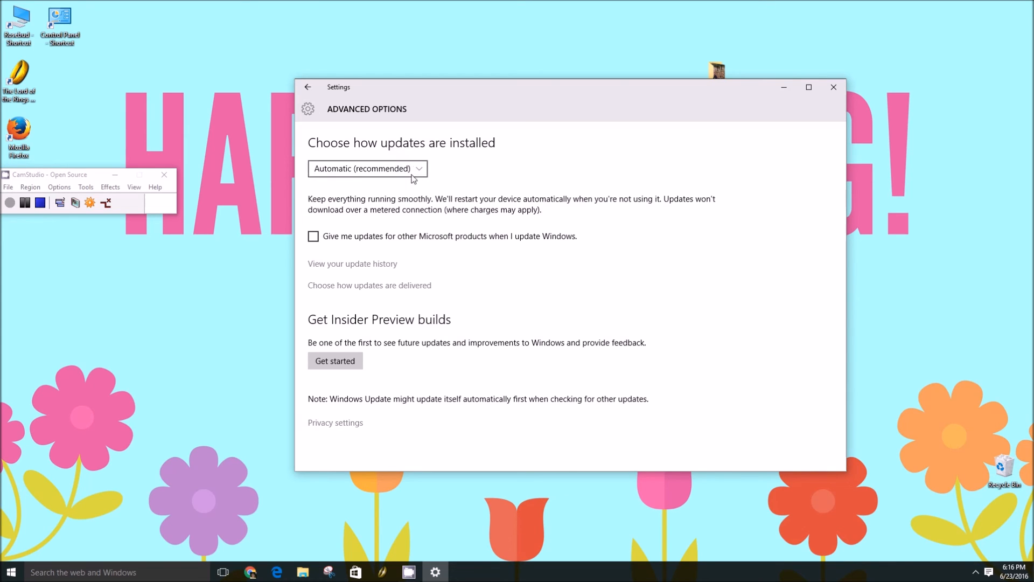
pyautogui.click(367, 168)
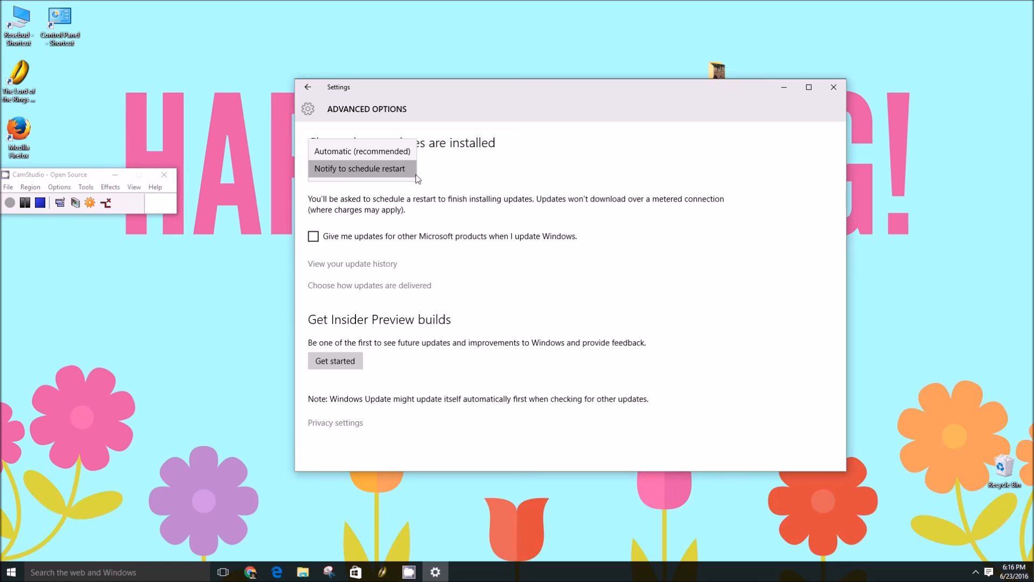
pyautogui.click(362, 150)
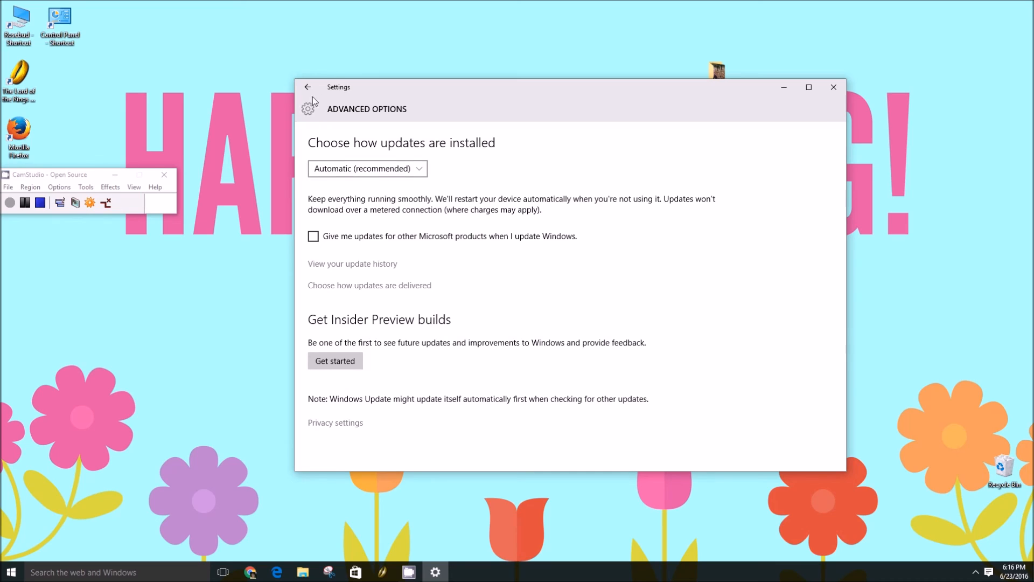
pyautogui.moveTo(589, 328)
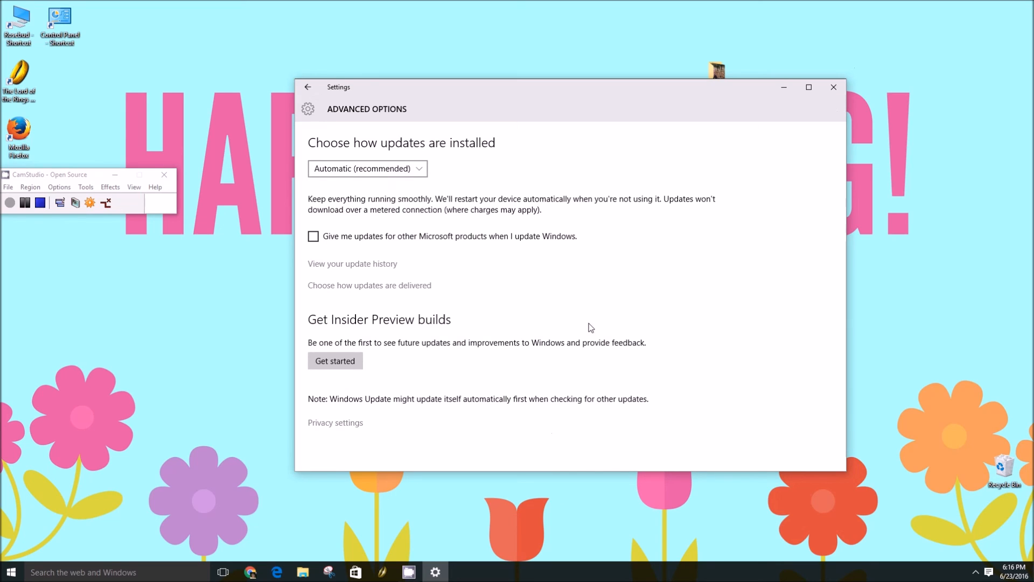